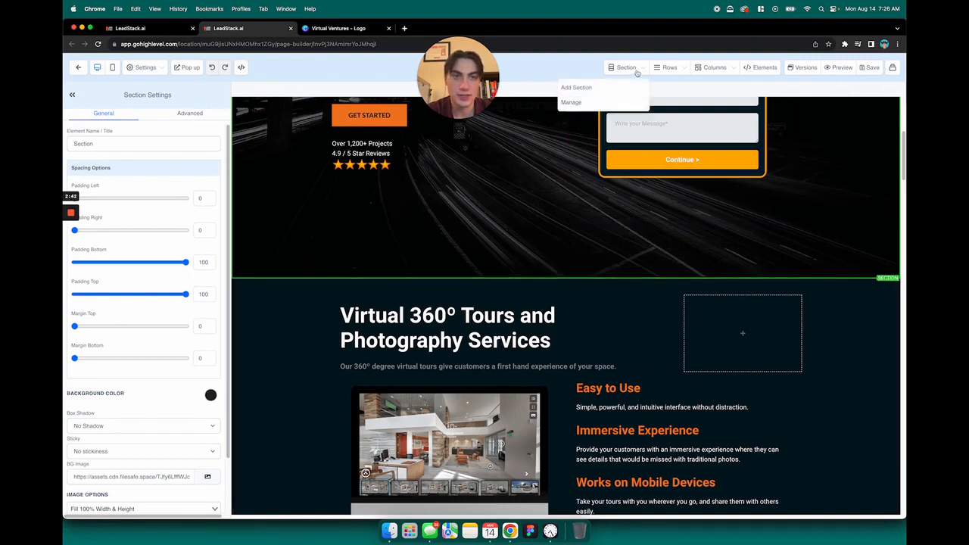
# Step: Add a blank section below the dark hero area from the Section menu
pyautogui.click(576, 87)
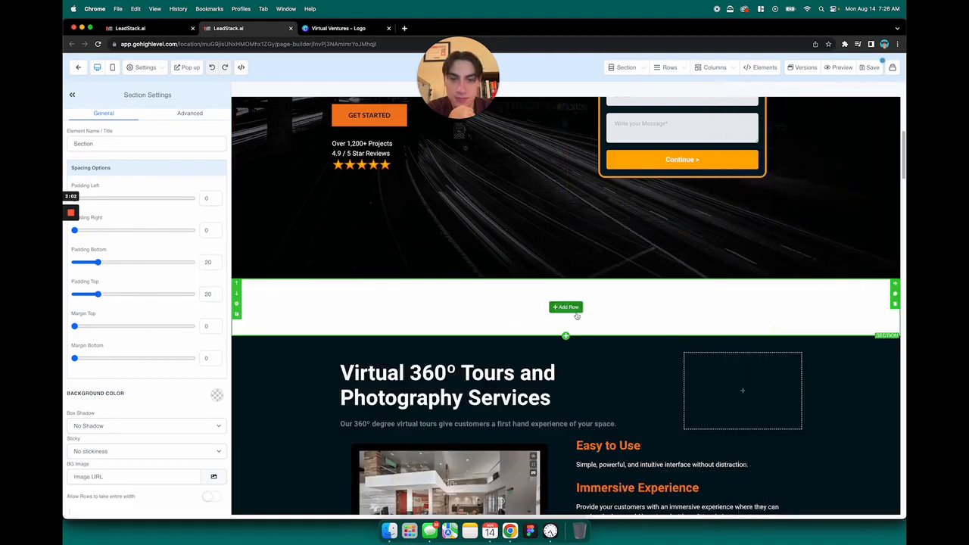
pyautogui.click(565, 307)
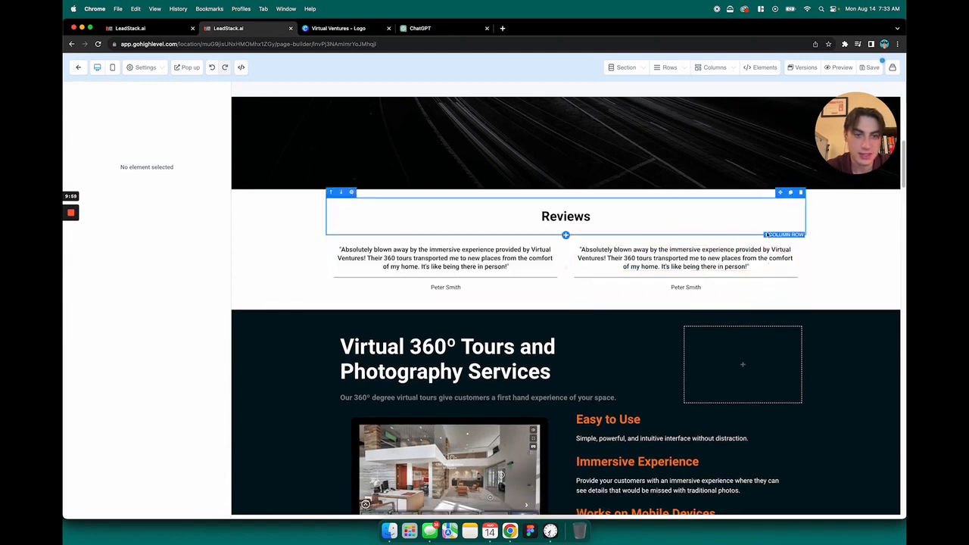
# Step: Select the testimonials row to change it to four columns
pyautogui.click(385, 278)
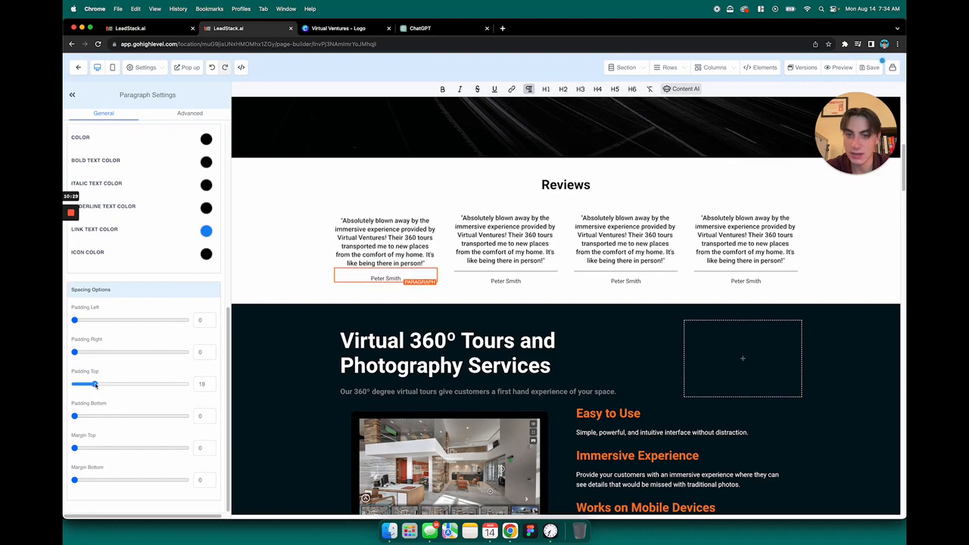
# Step: Open the first testimonial column's settings to adjust its padding
pyautogui.click(745, 205)
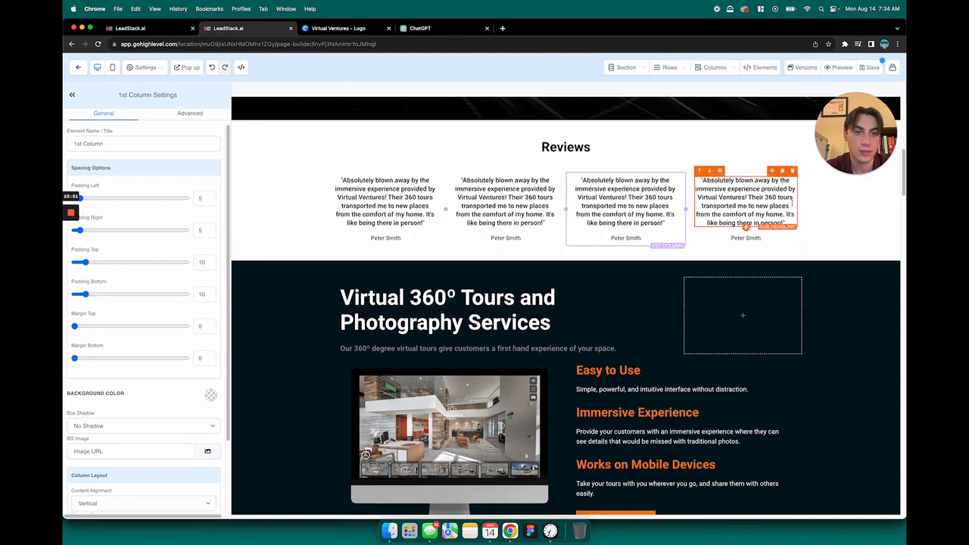
# Step: Select the Reviews section to restyle it with a navy background
pyautogui.click(745, 219)
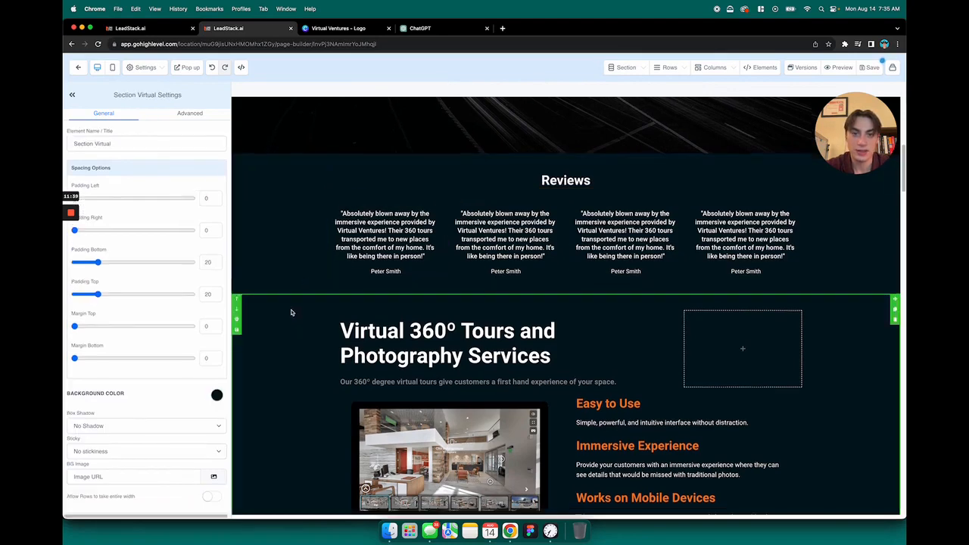
pyautogui.scroll(-3)
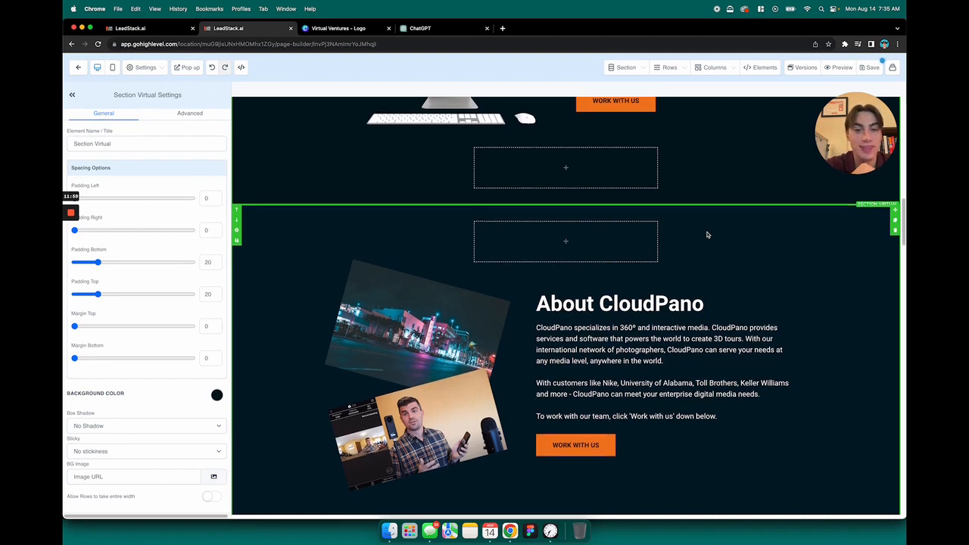
pyautogui.scroll(-3)
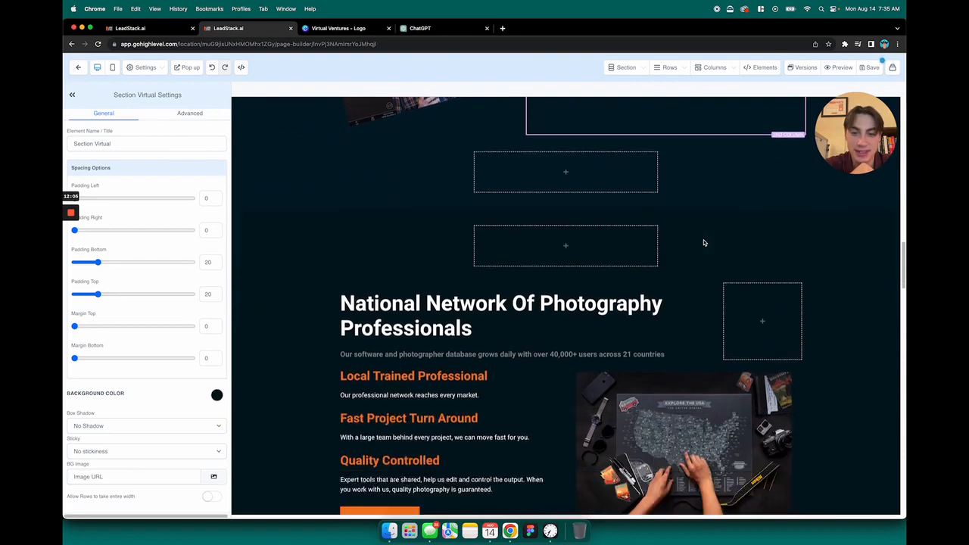